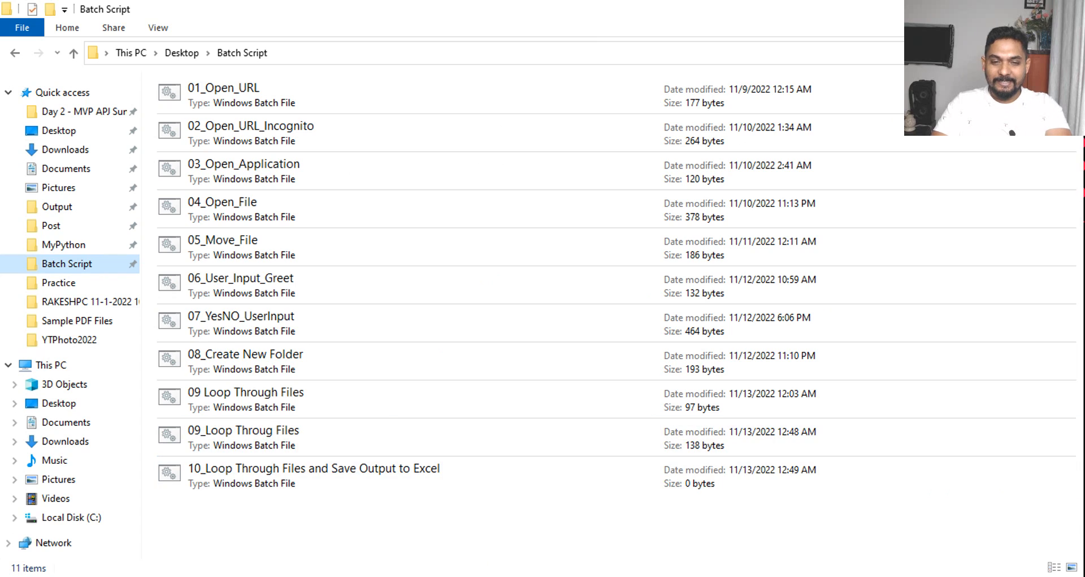
# Copy all of 09_Loop Throug Files.bat's code over to the 10_ script
pyautogui.doubleClick(244, 429)
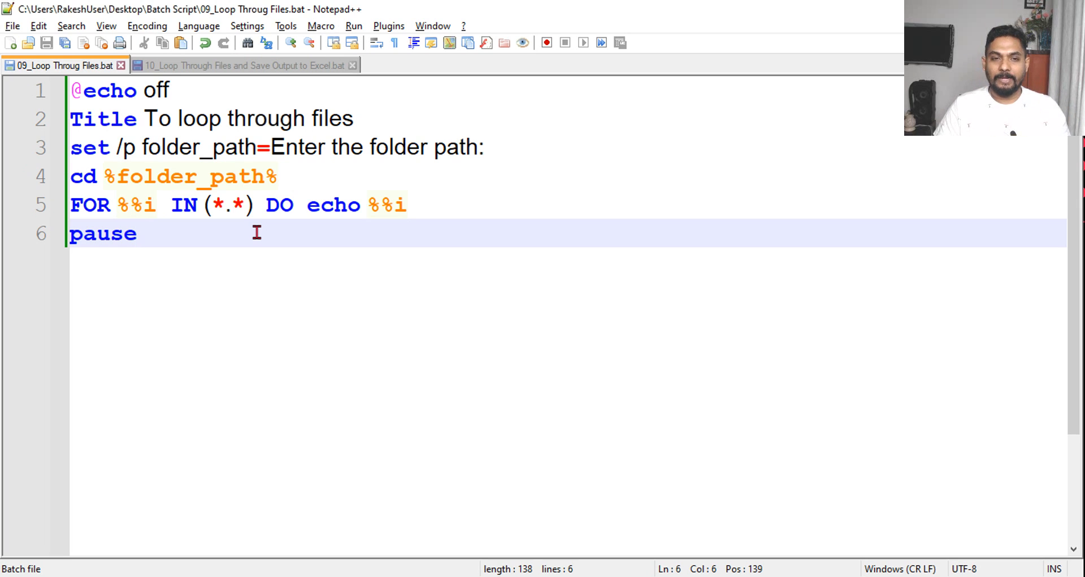
pyautogui.press('ctrl+a')
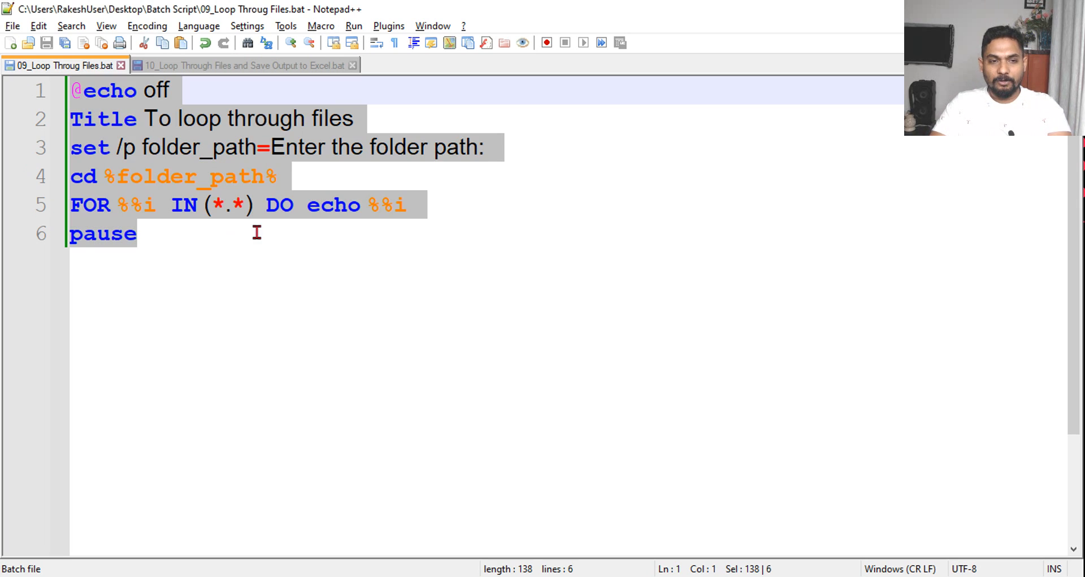
pyautogui.click(239, 66)
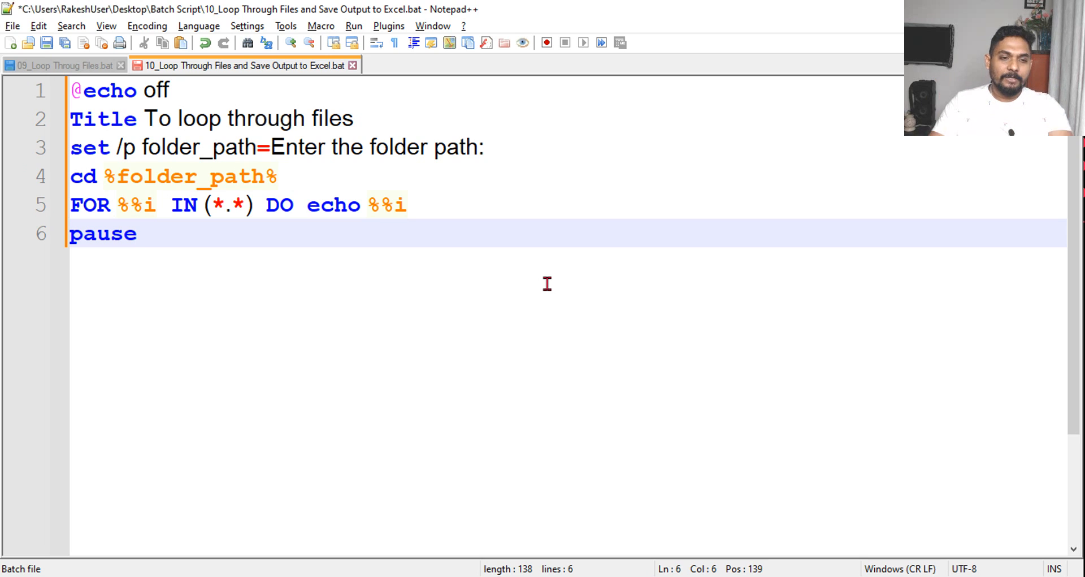
# Append ">> ListofFiles.csv" to the FOR loop line and save the script
pyautogui.click(423, 205)
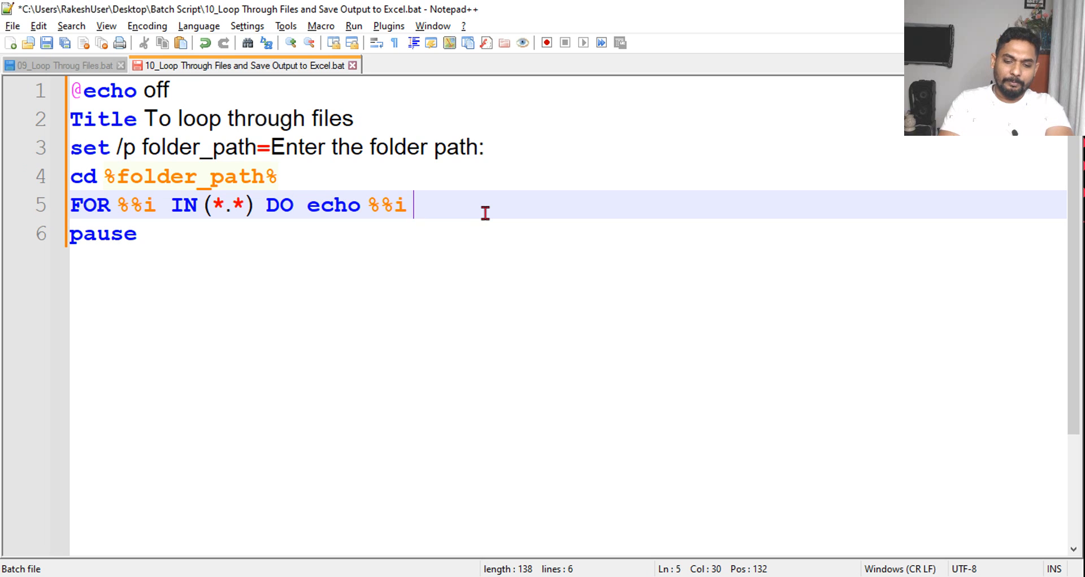
pyautogui.write('>>')
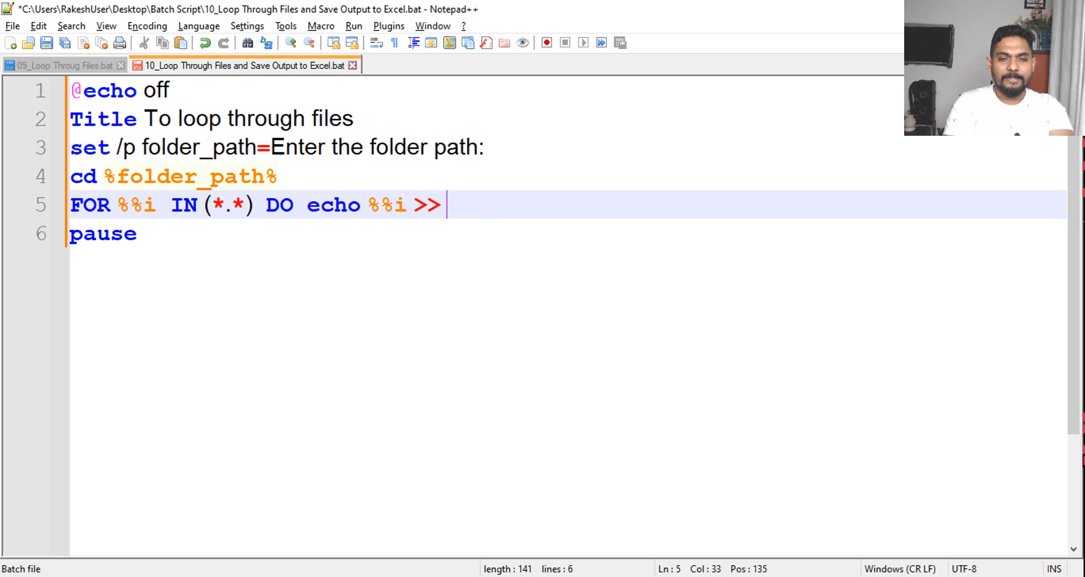
pyautogui.write('List')
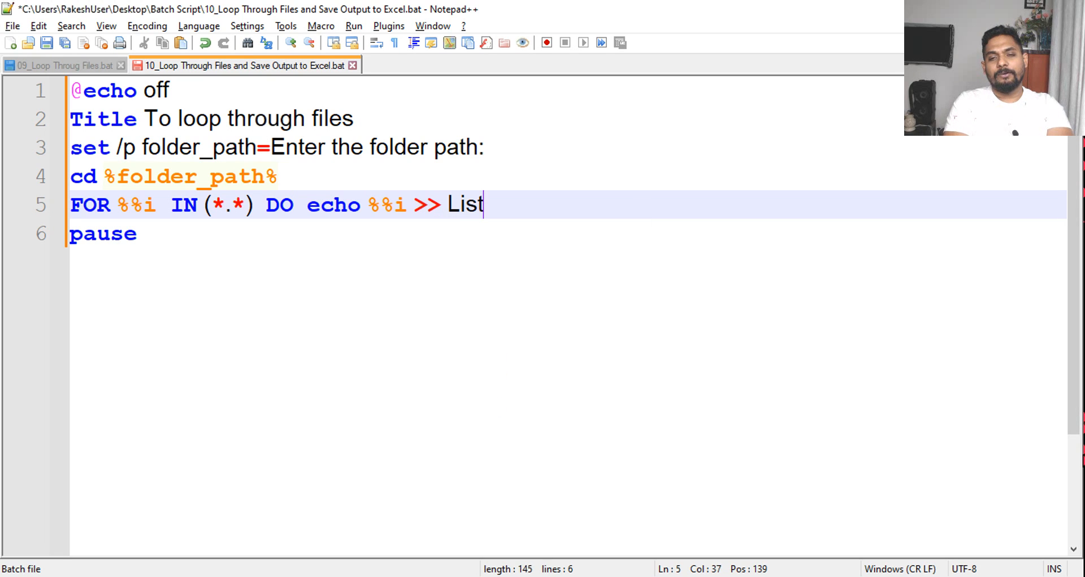
pyautogui.write('ofFiles')
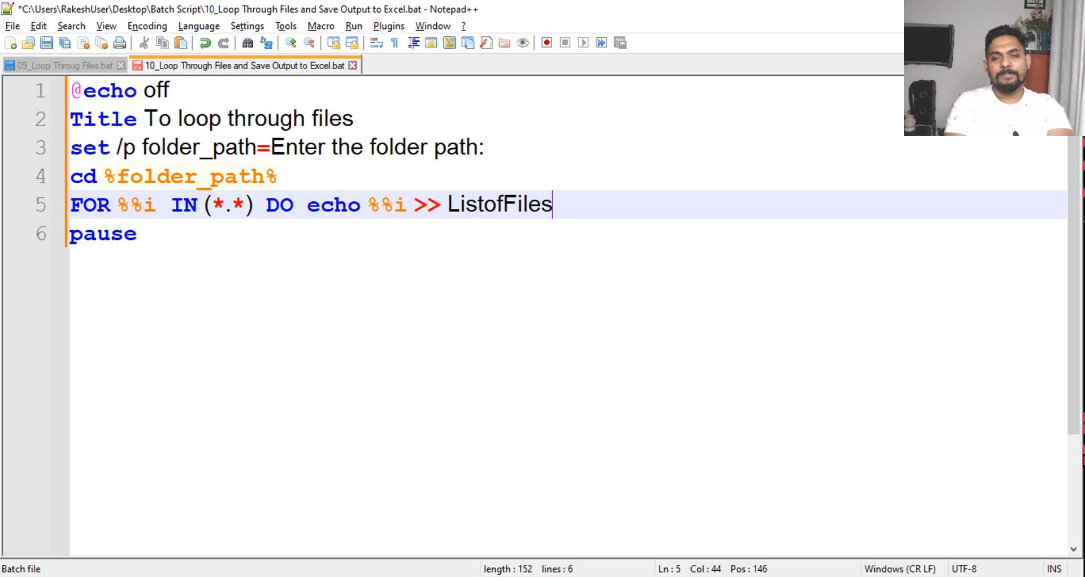
pyautogui.write('.')
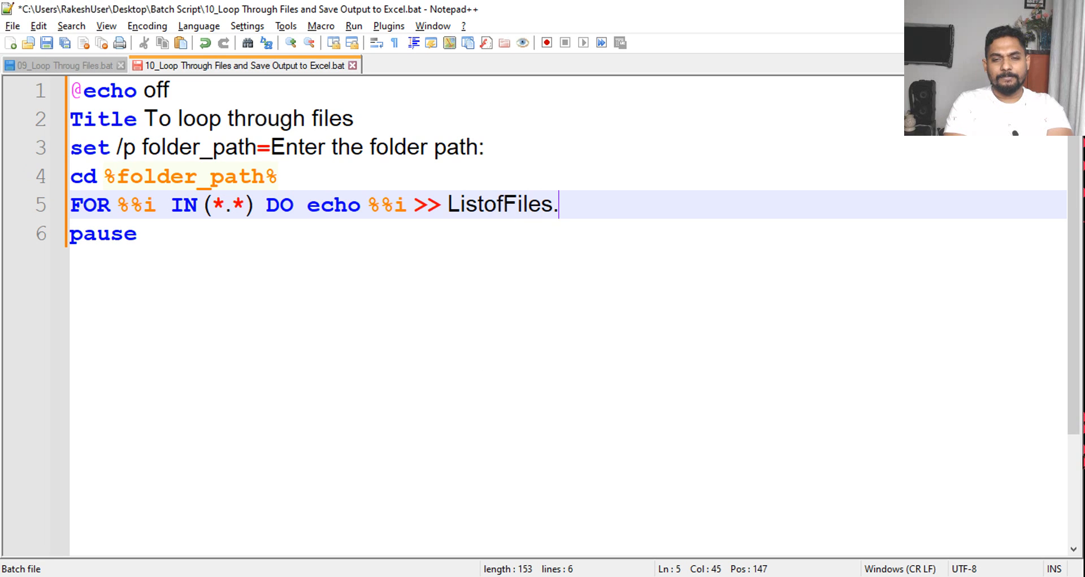
pyautogui.write('csv')
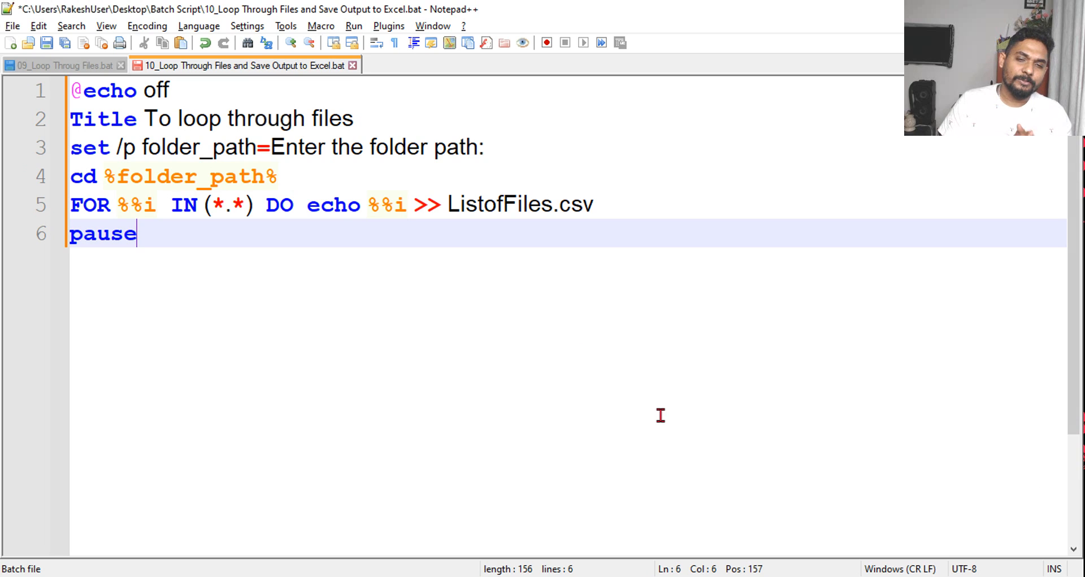
pyautogui.doubleClick(499, 204)
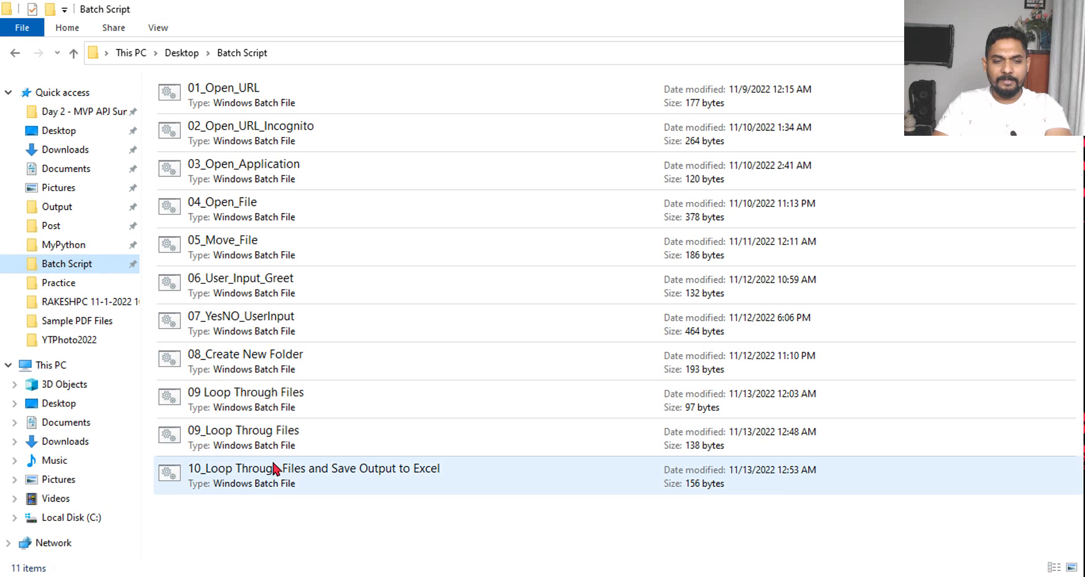
# Run batch file 10 on C:\Users\RakeshUser\Documents\Sample PDF Files
pyautogui.doubleClick(278, 468)
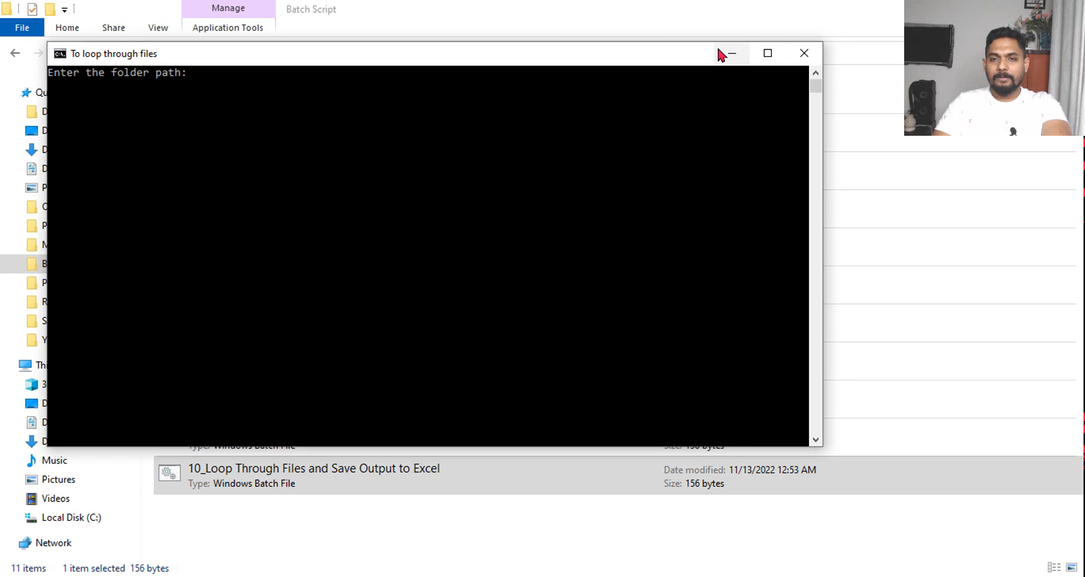
pyautogui.click(766, 53)
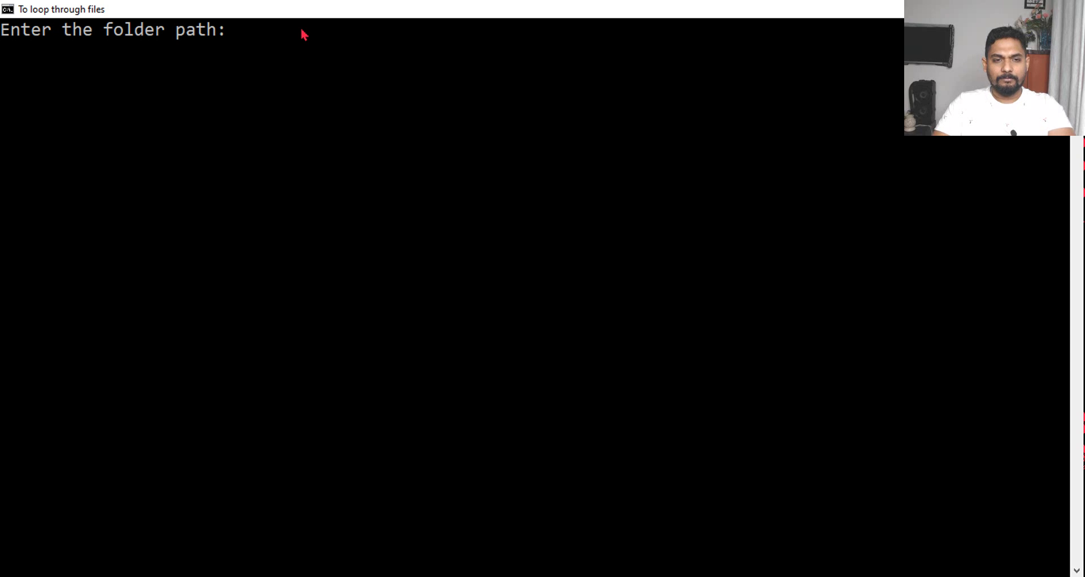
pyautogui.write('C:\\Users\\RakeshUser\\Documents\\Sample PDF Files')
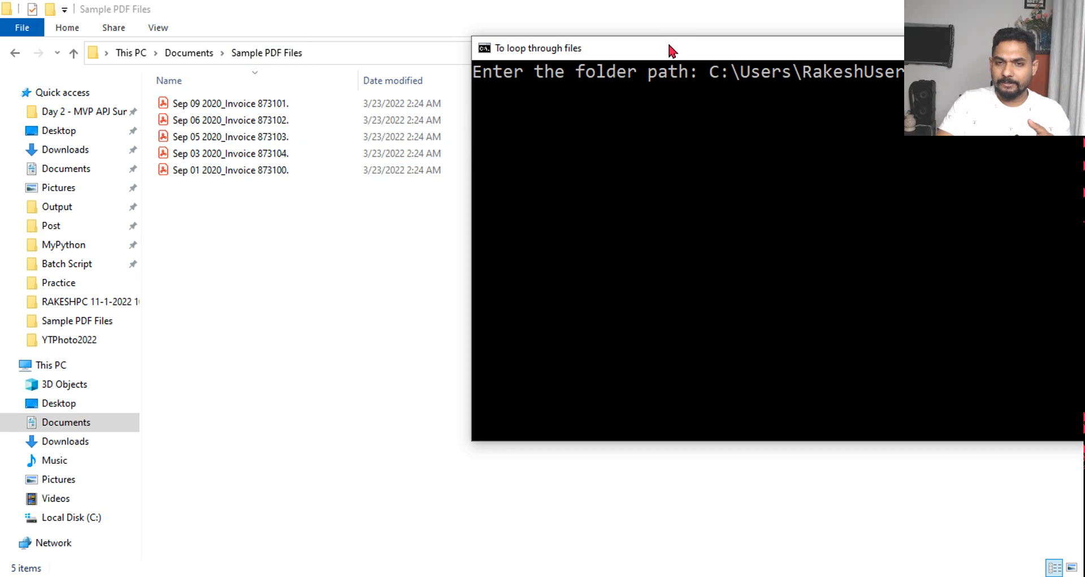
pyautogui.moveTo(800, 56)
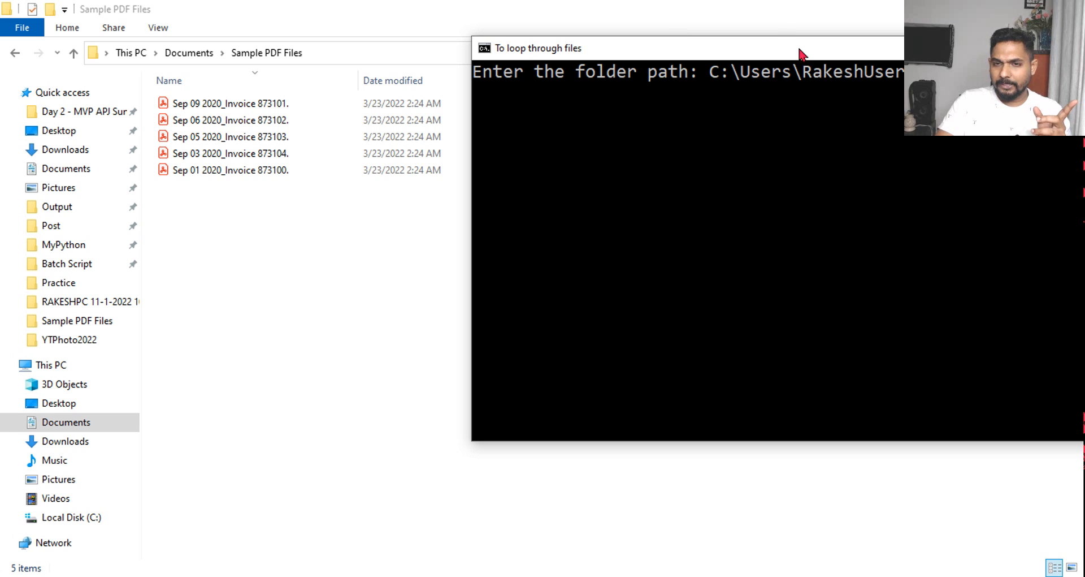
pyautogui.click(784, 114)
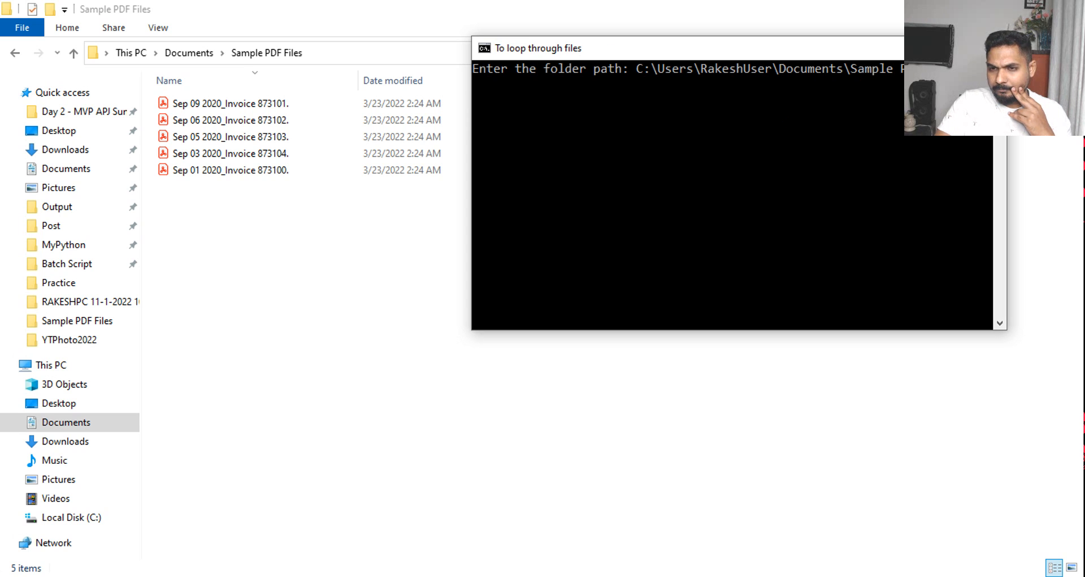
pyautogui.press('enter')
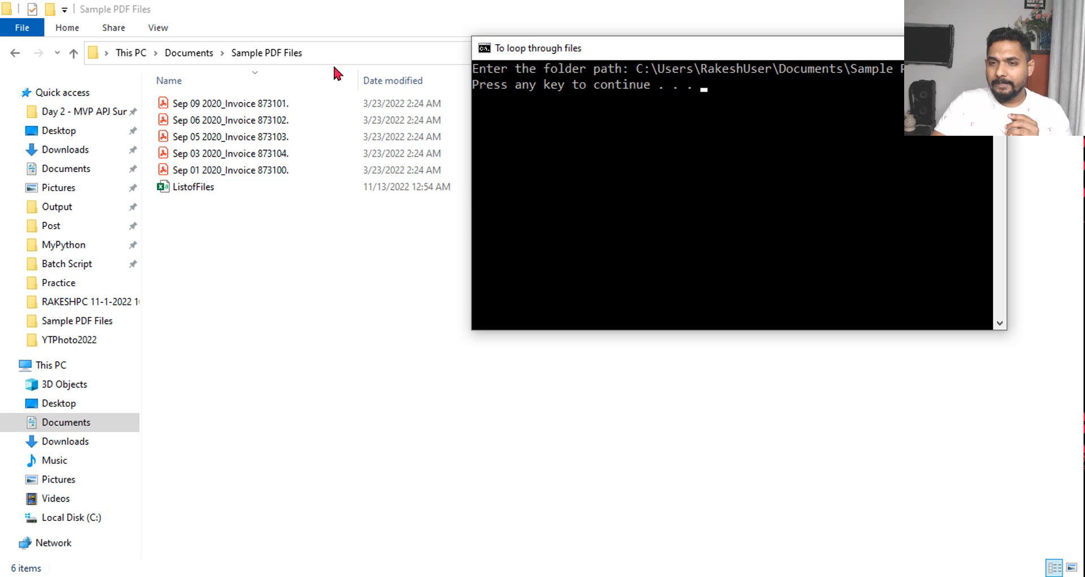
# Close the console and view ListofFiles.csv's five invoice PDF names in Excel
pyautogui.click(192, 187)
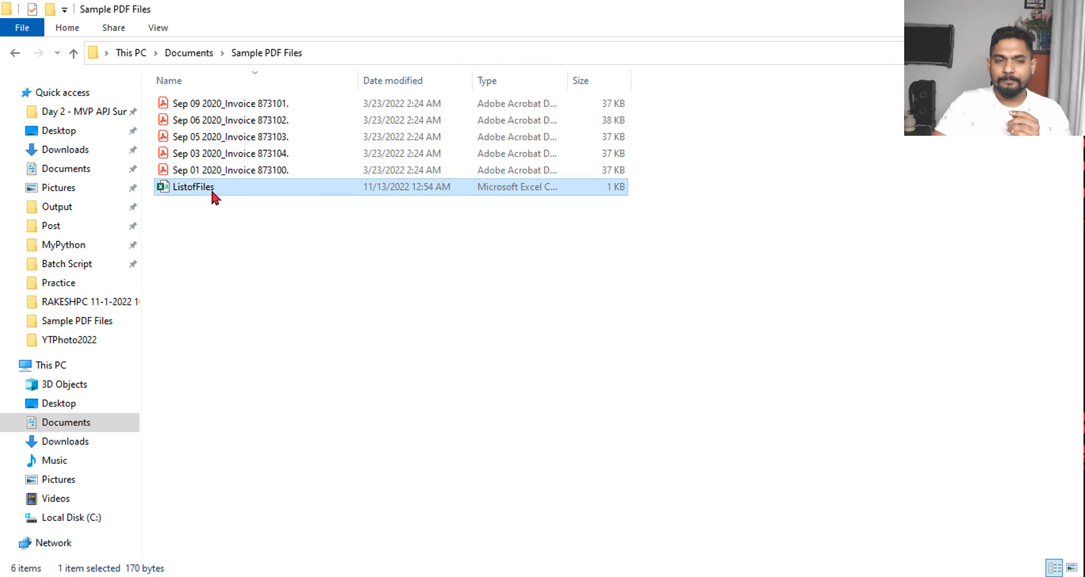
pyautogui.doubleClick(192, 187)
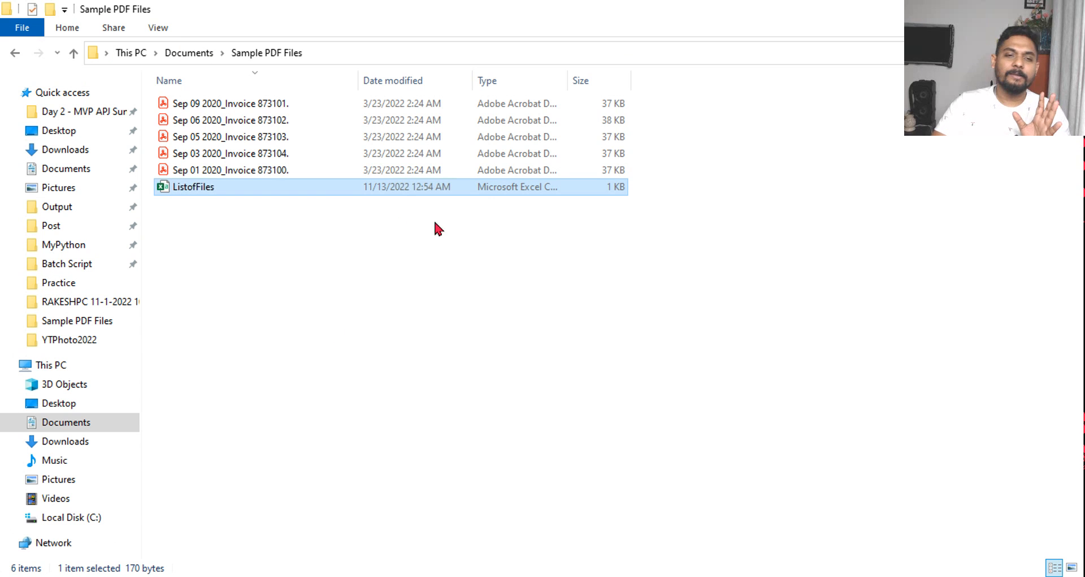
pyautogui.moveTo(521, 250)
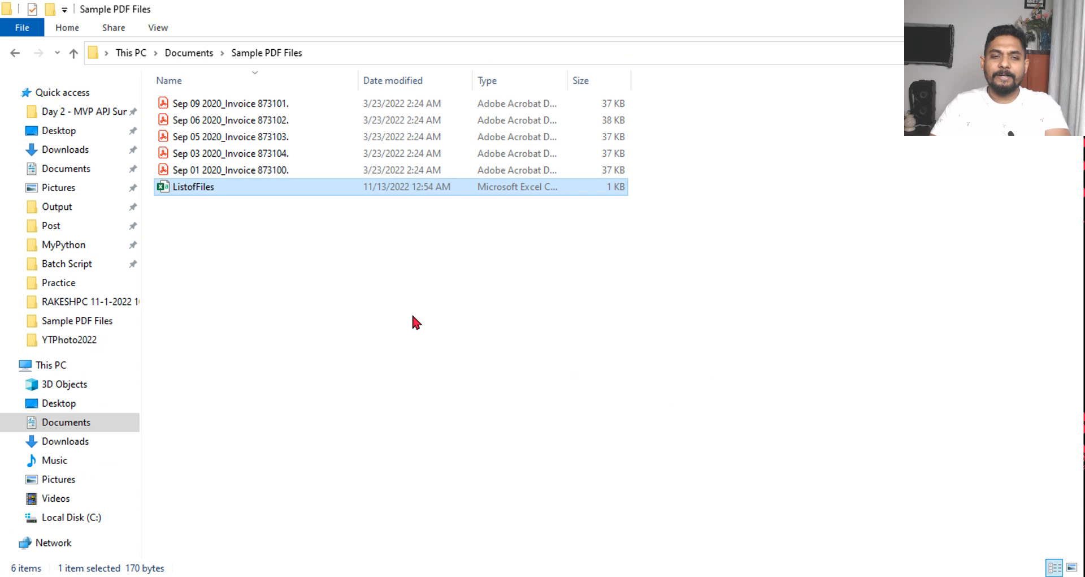
pyautogui.doubleClick(192, 186)
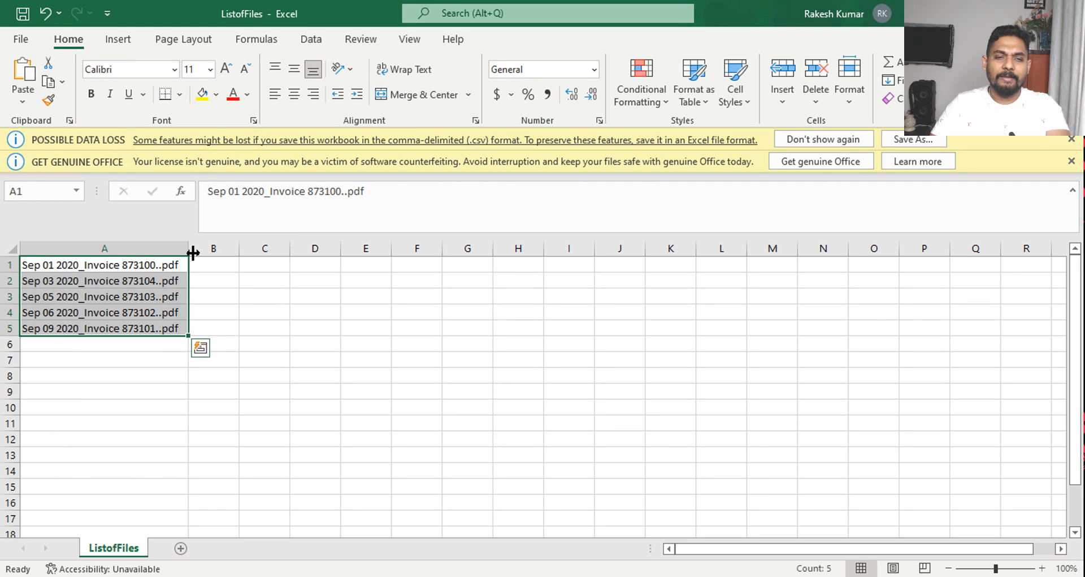
pyautogui.click(669, 442)
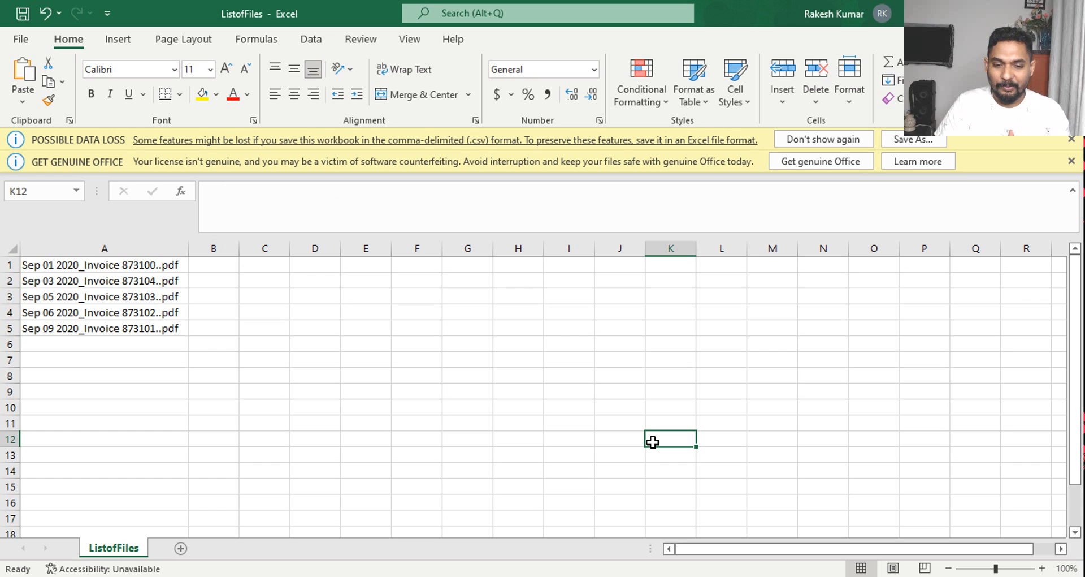